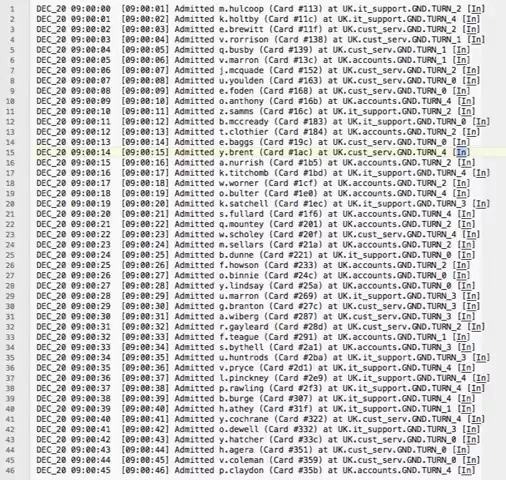
Select the DEC_20 token on line 15 so all its occurrences highlight.
left_click(250, 154)
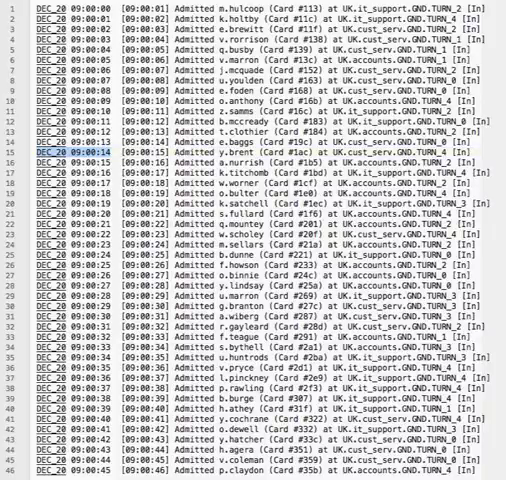